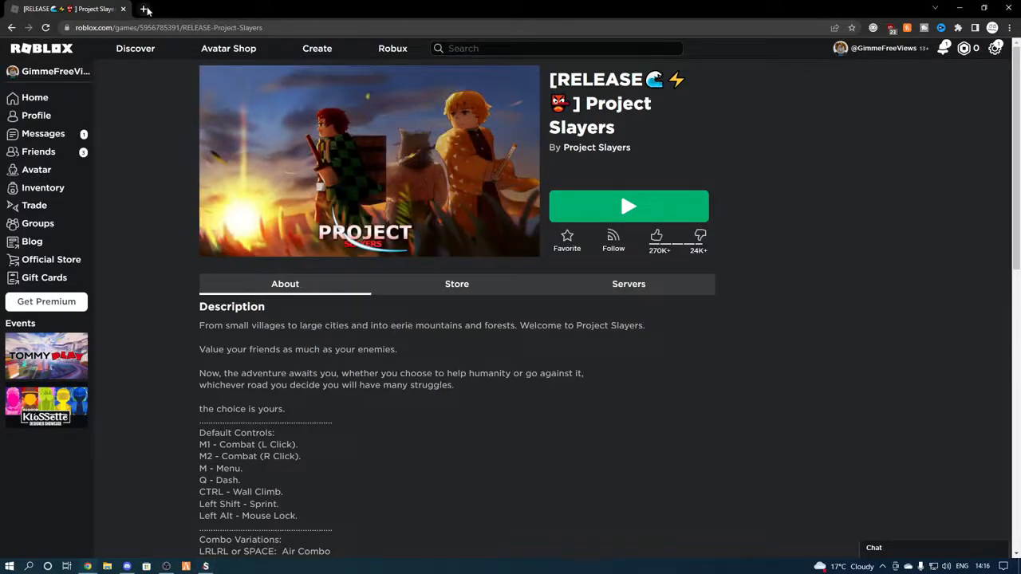
Browse cizzyscripts.com's Executors list (KRNL, Origin, Synapse X, Kiwi X, Comet) after dismissing the ad, then head to Scripts.
click(147, 10)
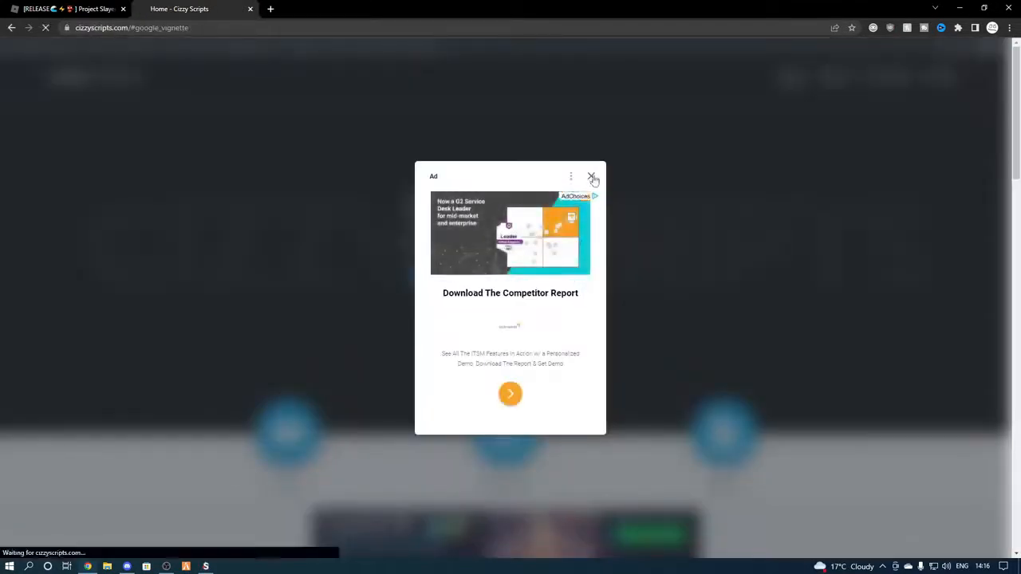
click(593, 175)
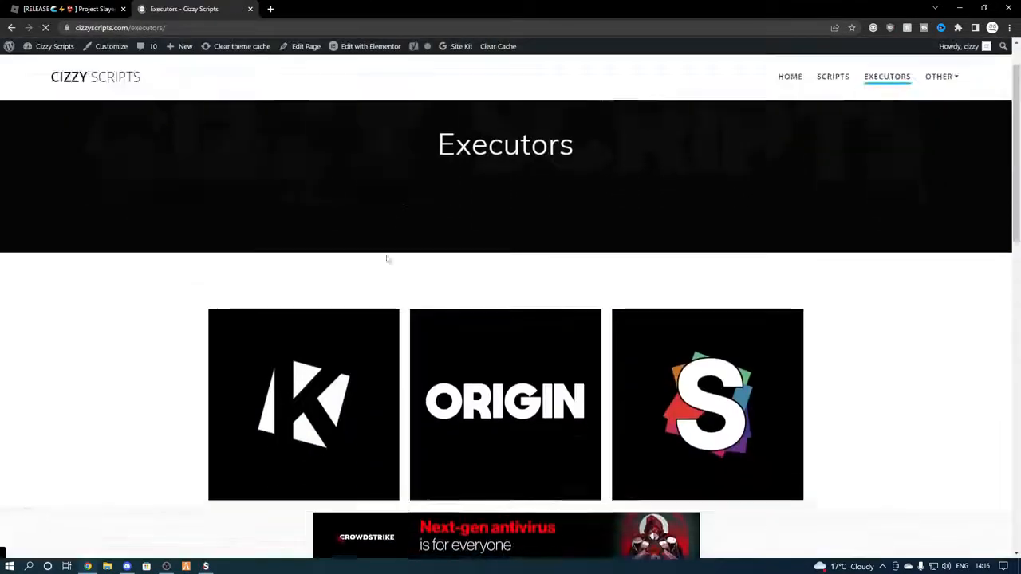
scroll(down, 3)
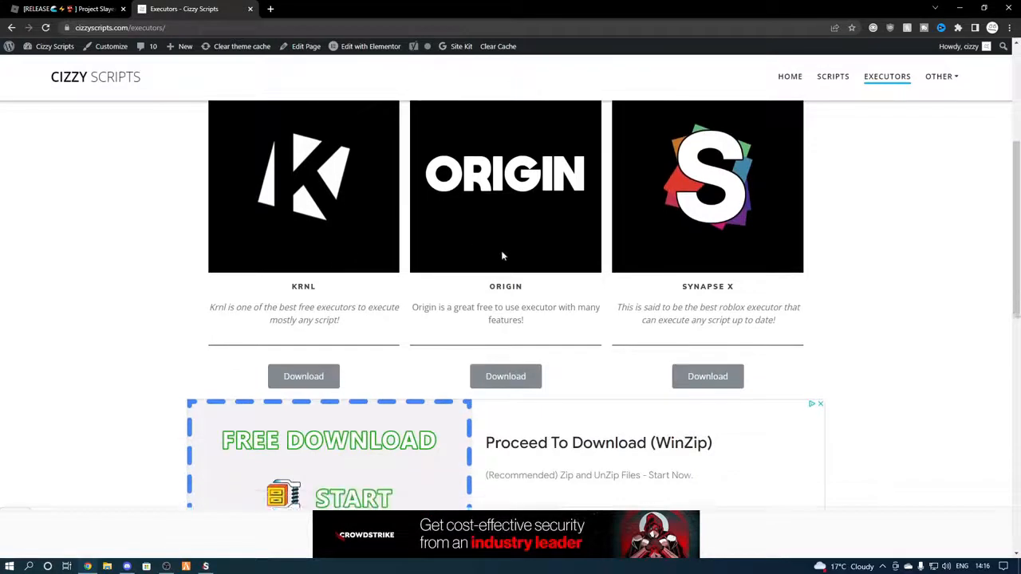
scroll(down, 3)
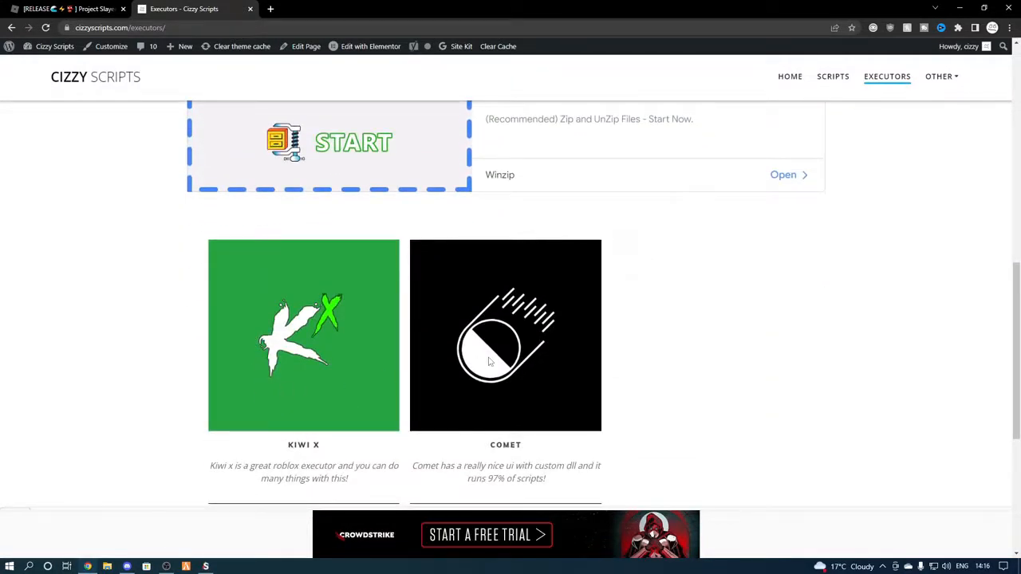
scroll(up, 3)
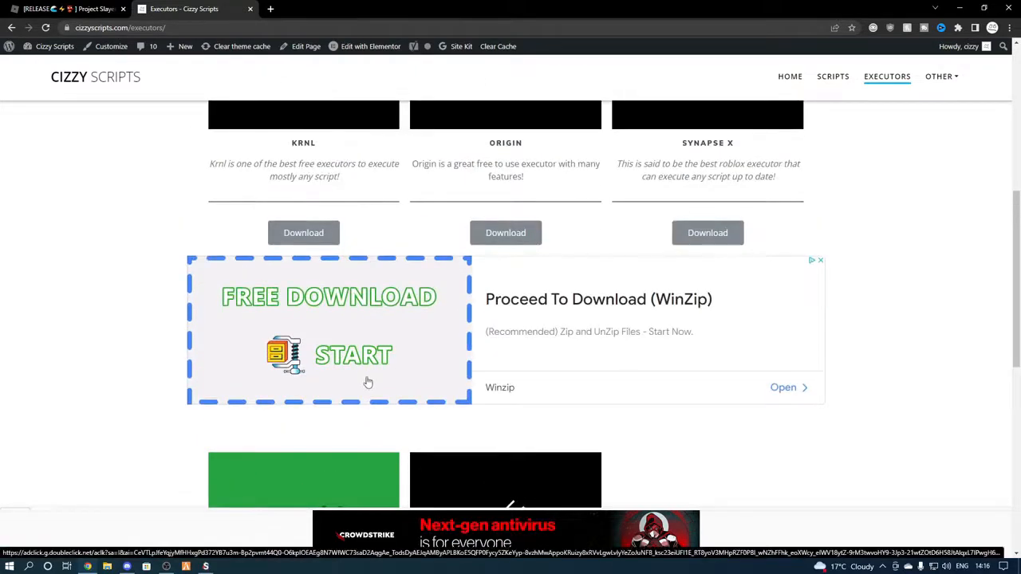
scroll(up, 3)
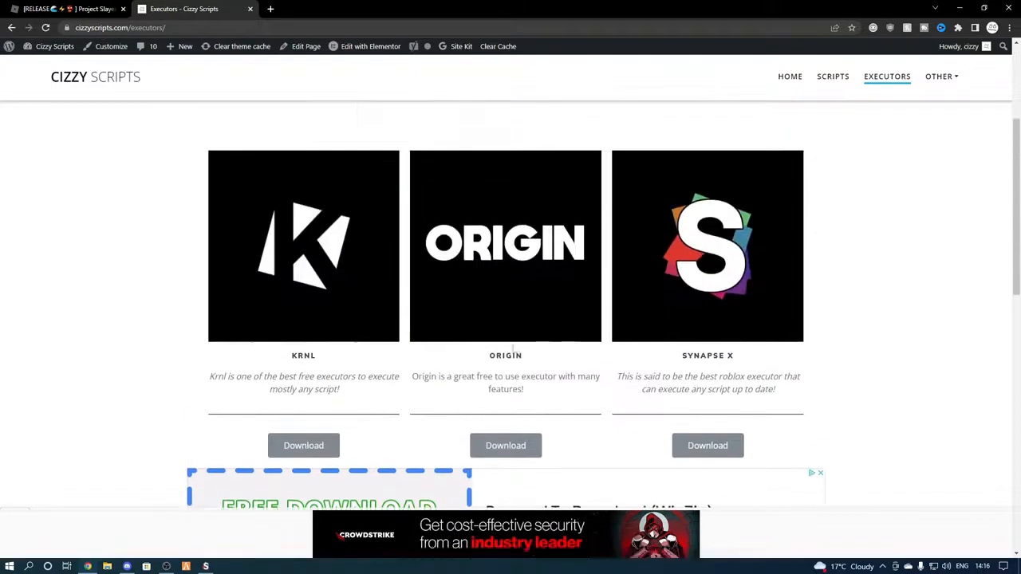
click(833, 76)
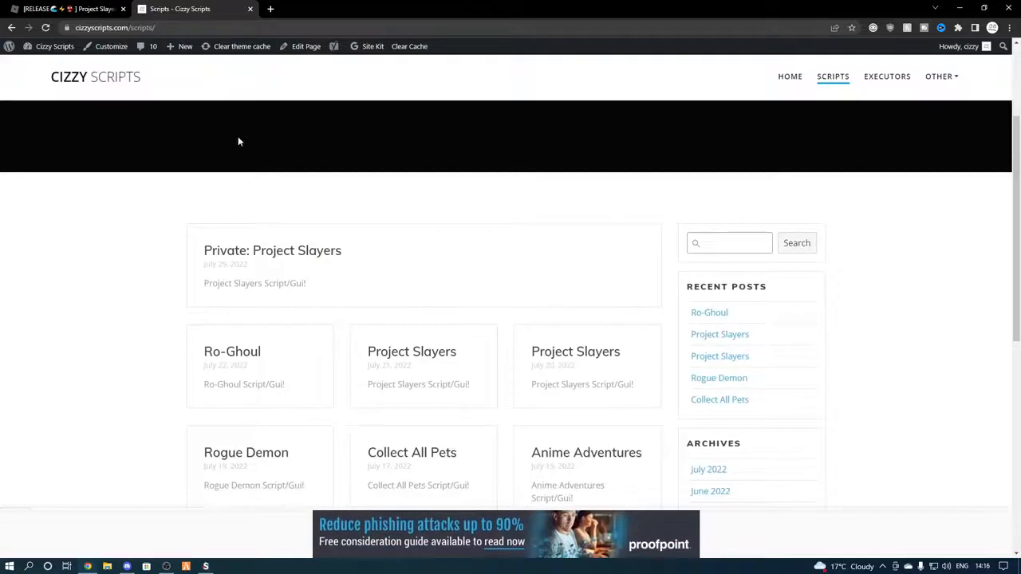
Find the Private: Project Slayers post among the site's scripts and reach its Script link.
scroll(down, 3)
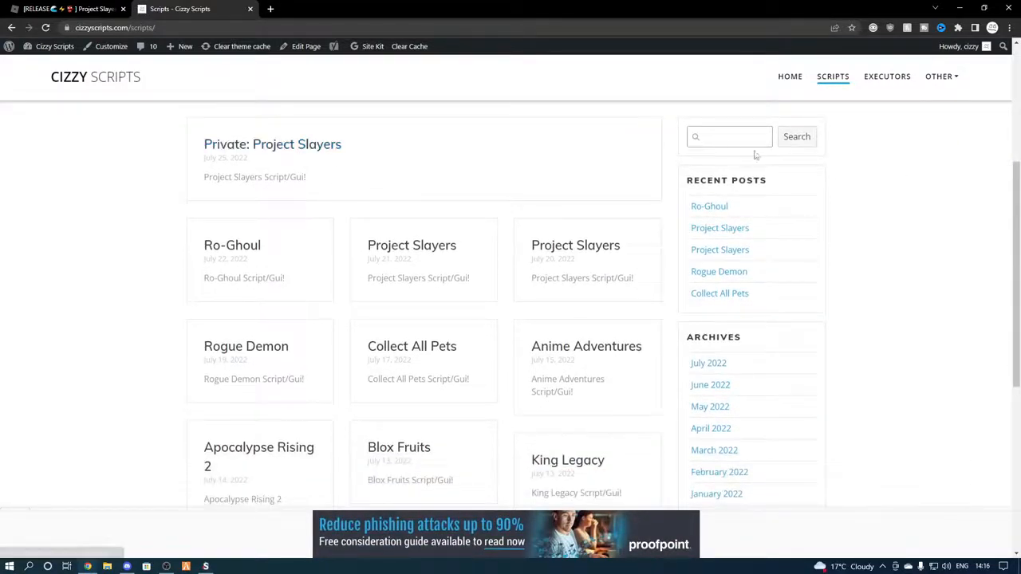
click(727, 137)
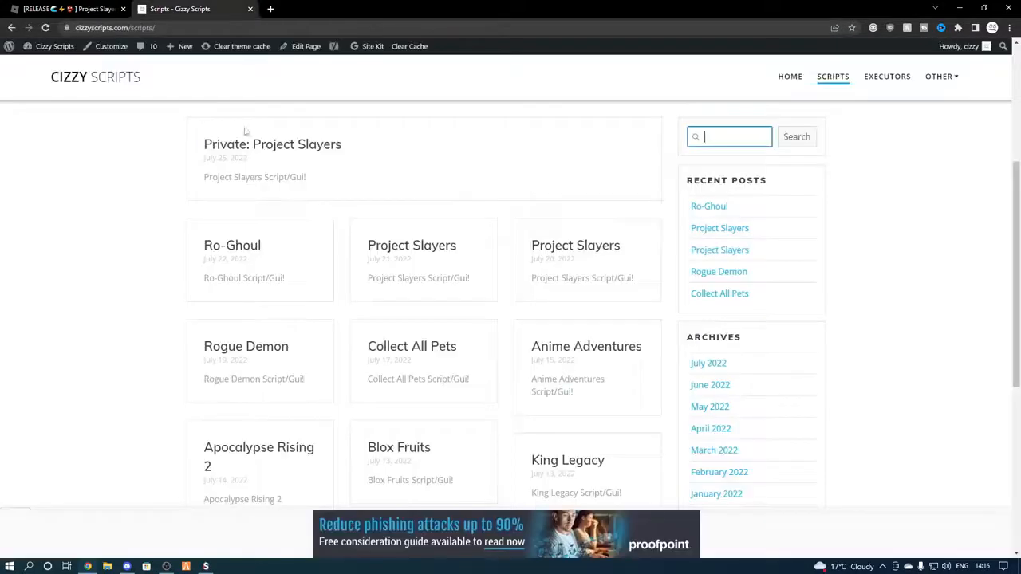
click(271, 144)
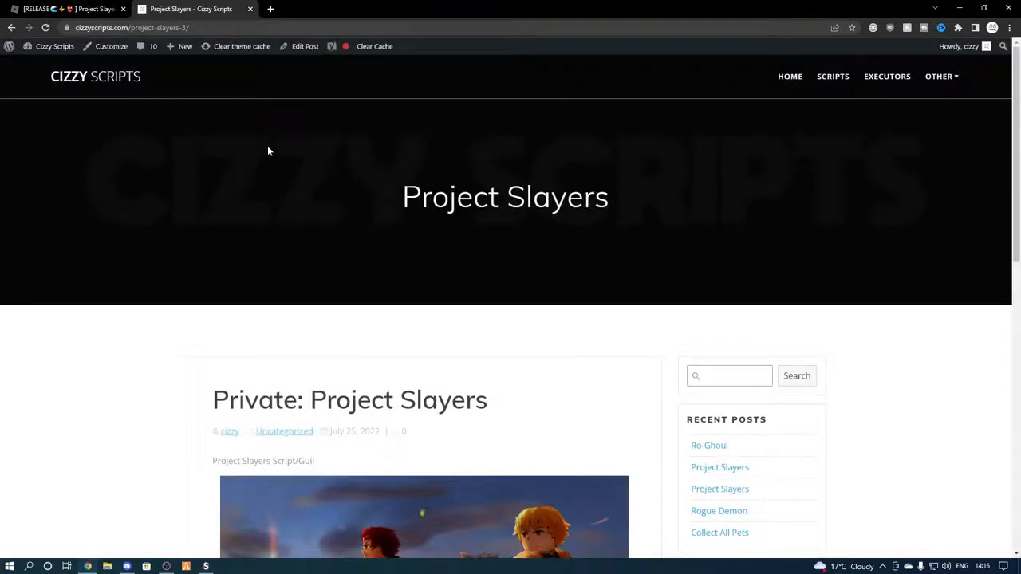
scroll(down, 3)
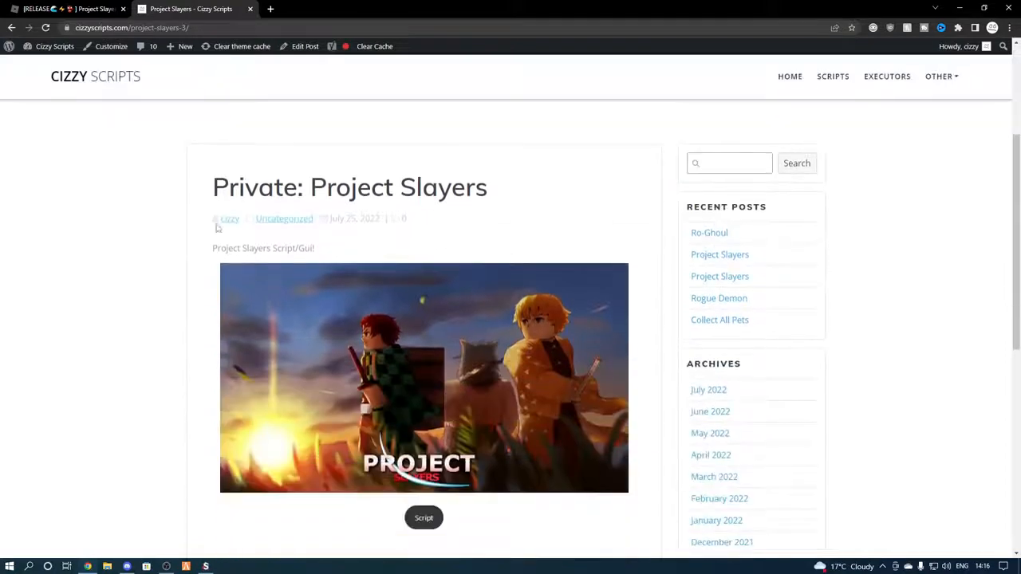
scroll(down, 3)
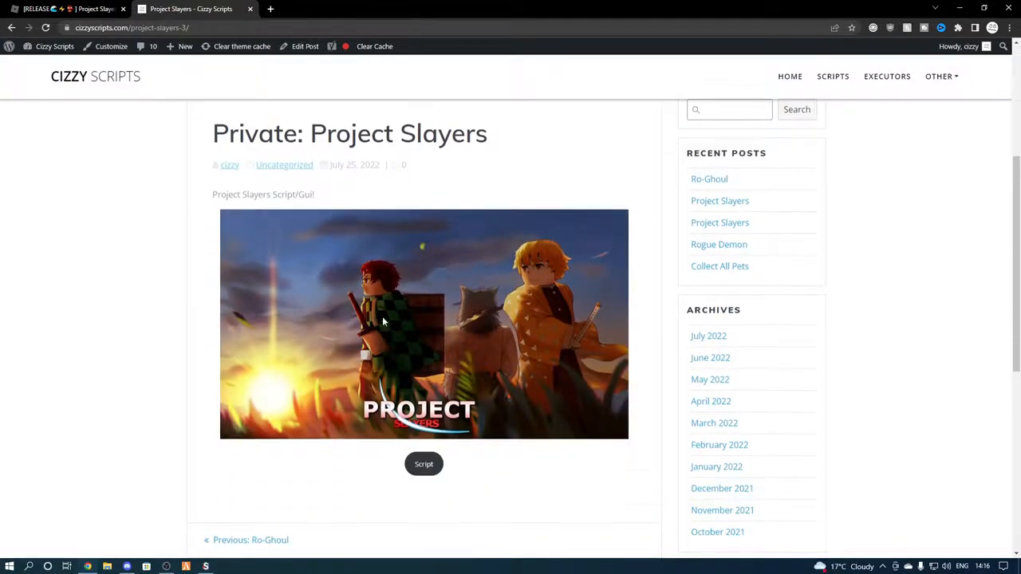
scroll(down, 3)
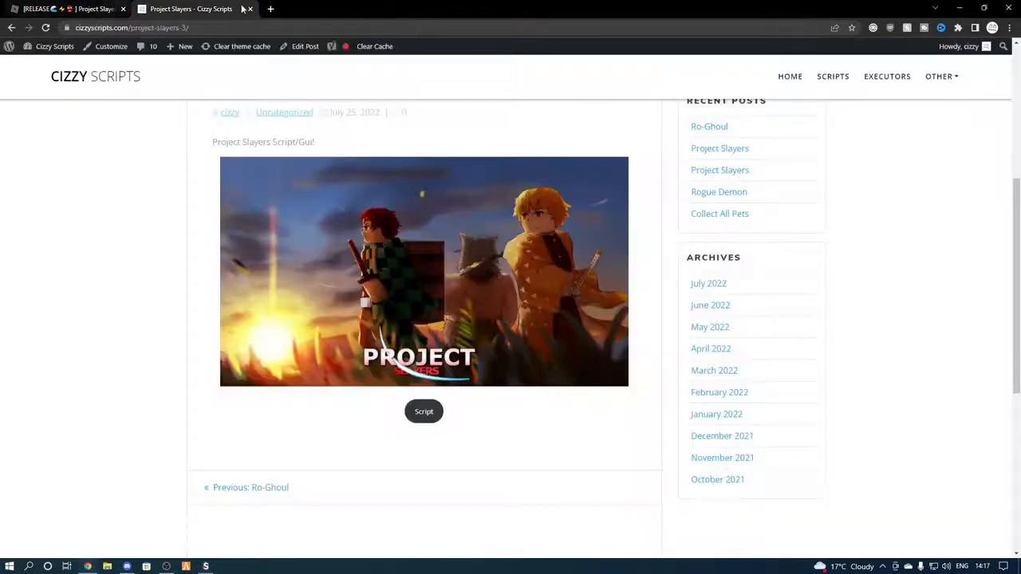
click(67, 10)
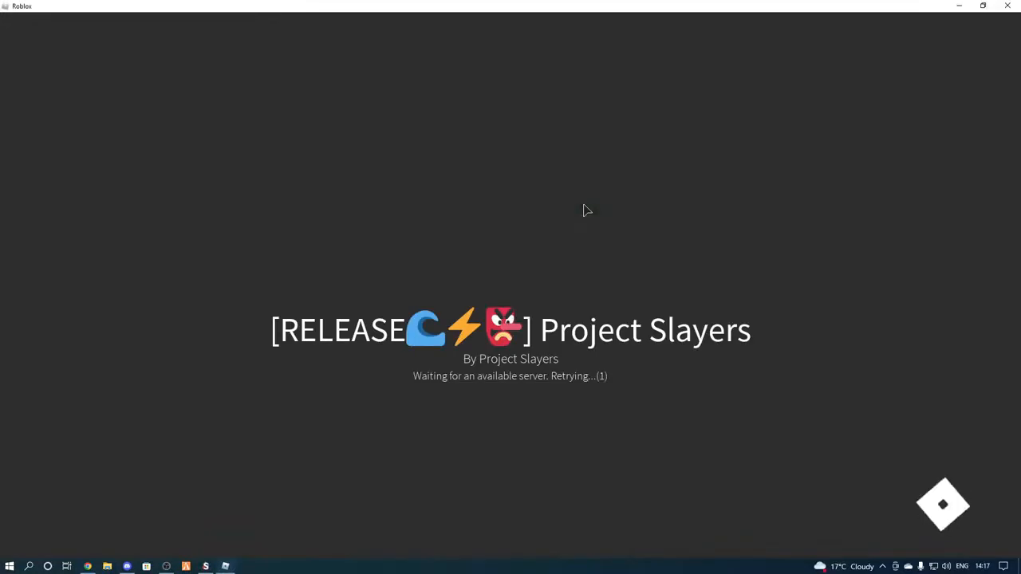
mouse_move(491, 234)
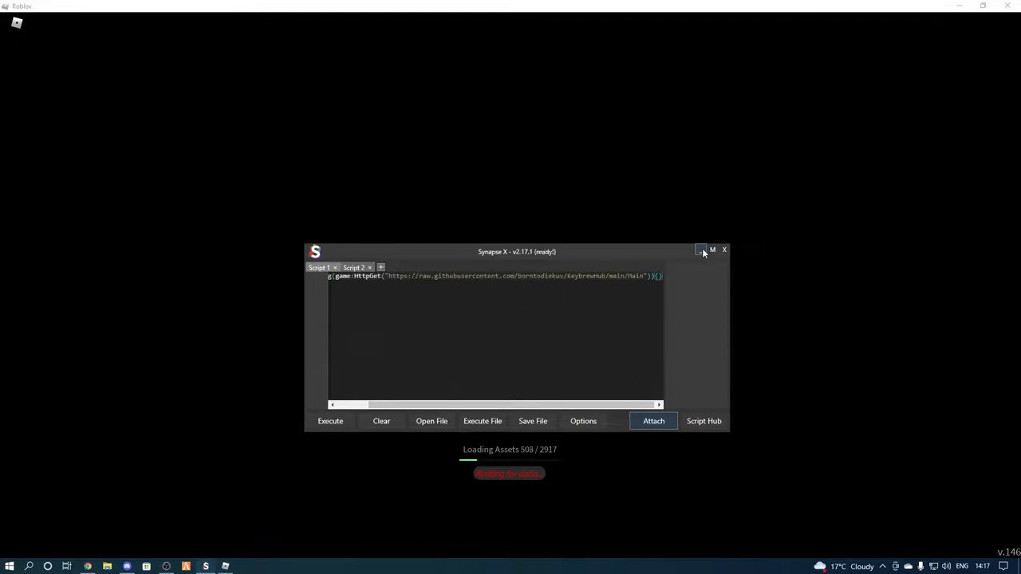
Join Project Slayers with the existing character and attach Synapse X to the running game.
click(700, 248)
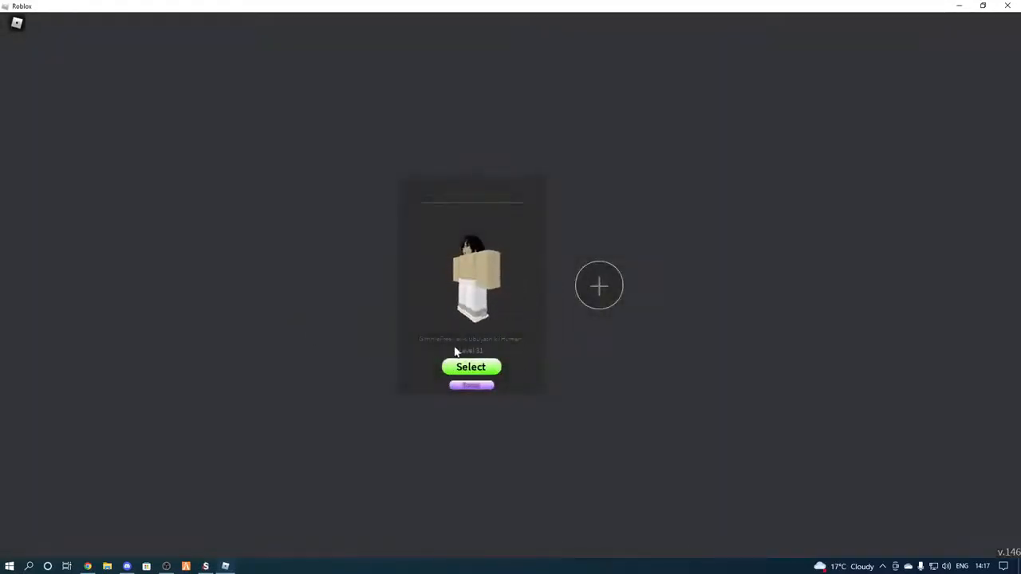
click(471, 367)
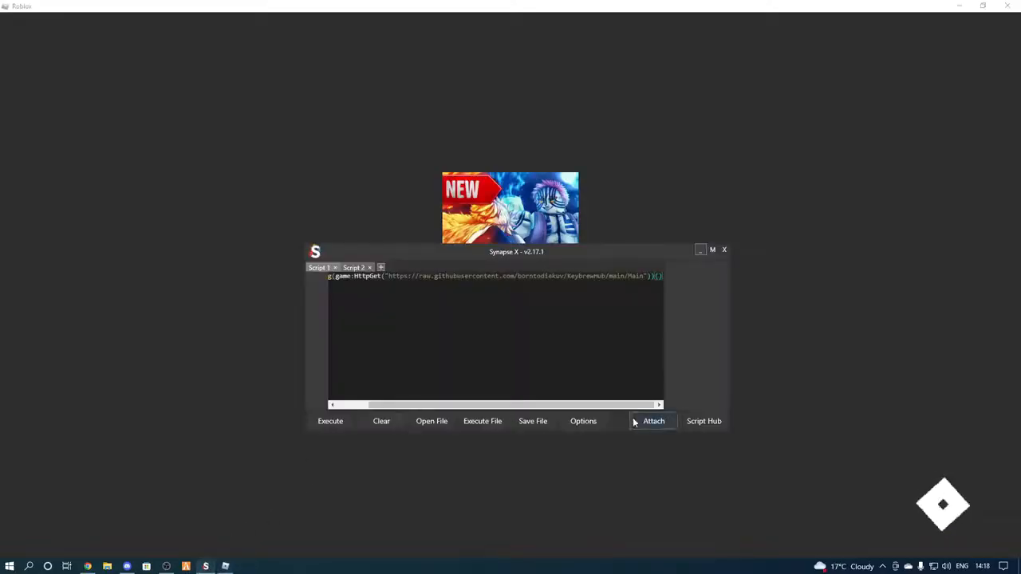
click(653, 421)
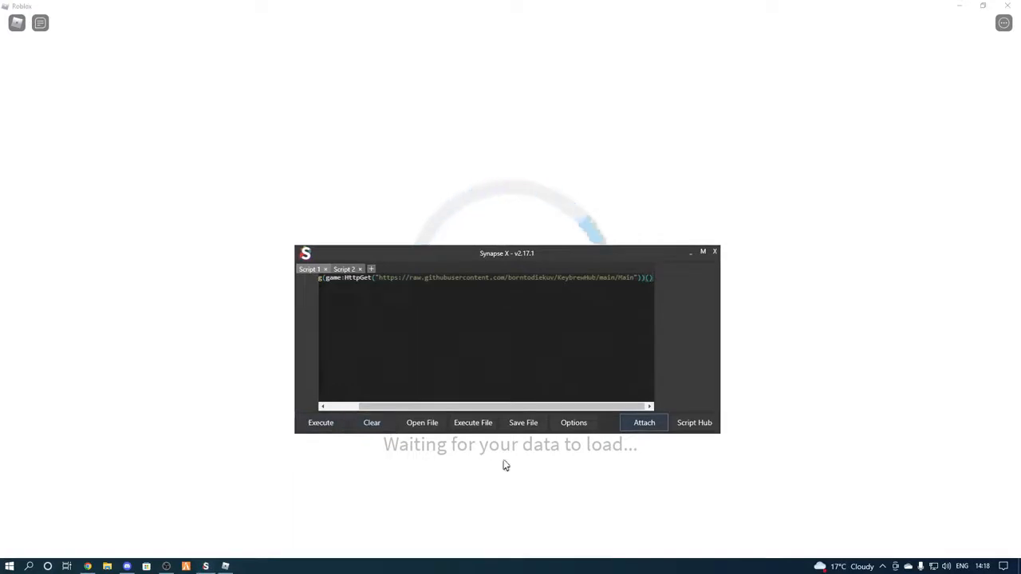
click(715, 252)
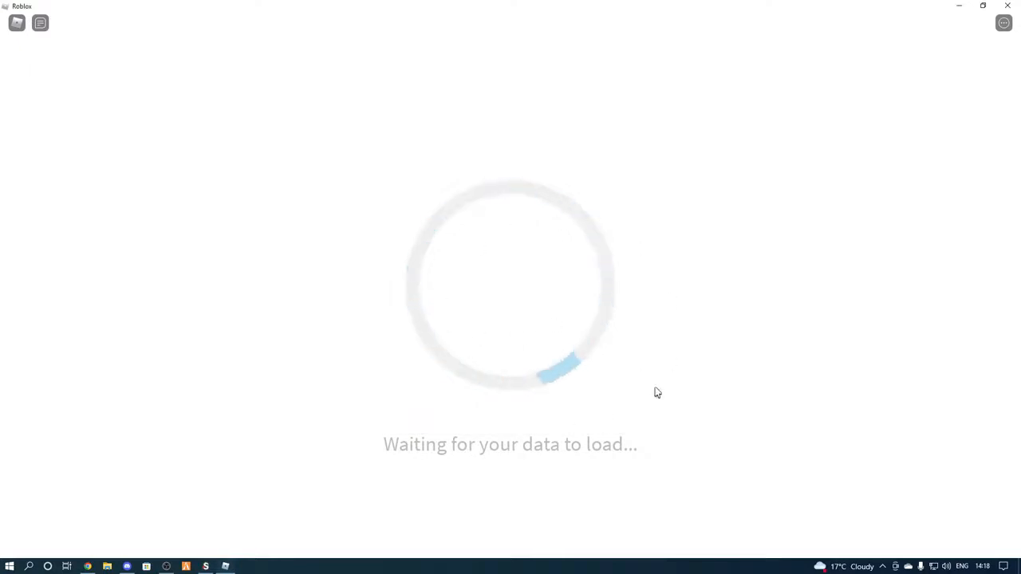
mouse_move(514, 204)
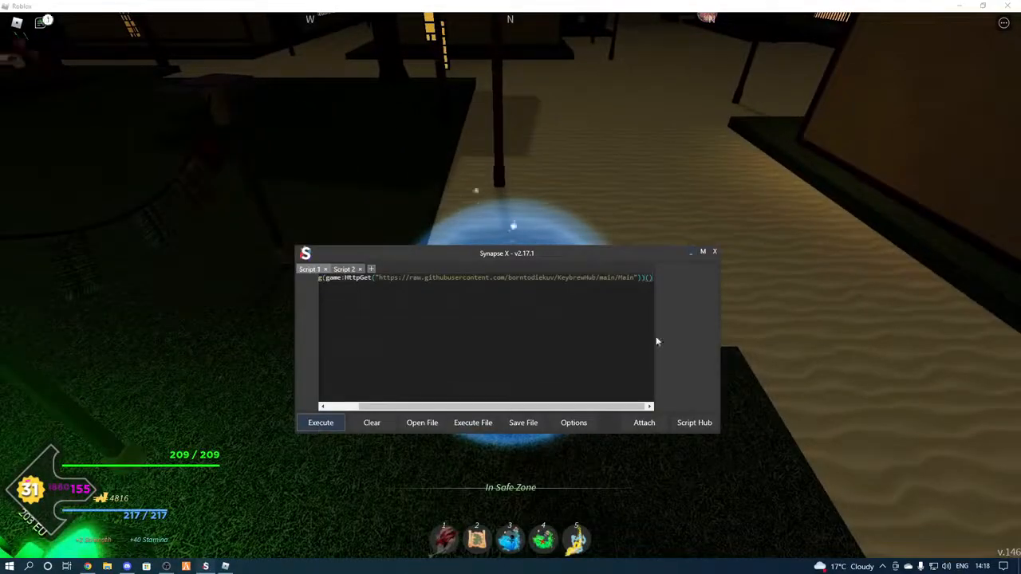
Execute the Keybrew Hub script via Synapse X and accept its usage warnings.
click(319, 421)
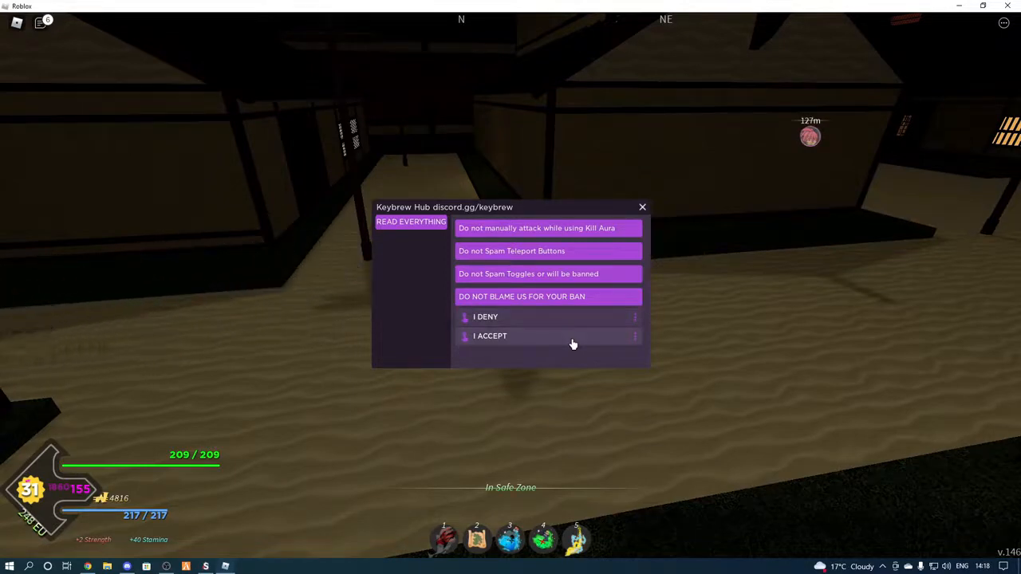
click(490, 335)
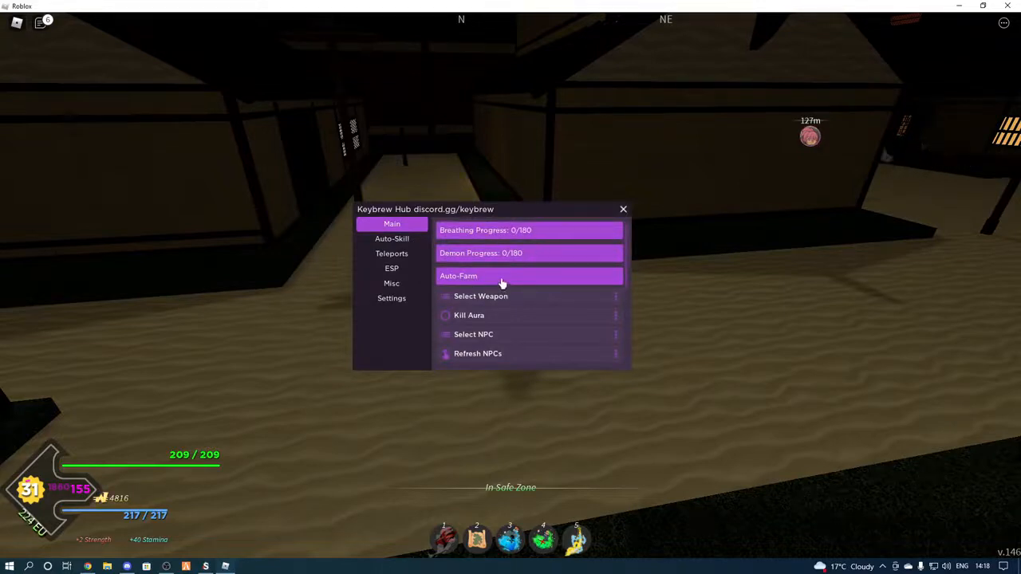
mouse_move(614, 287)
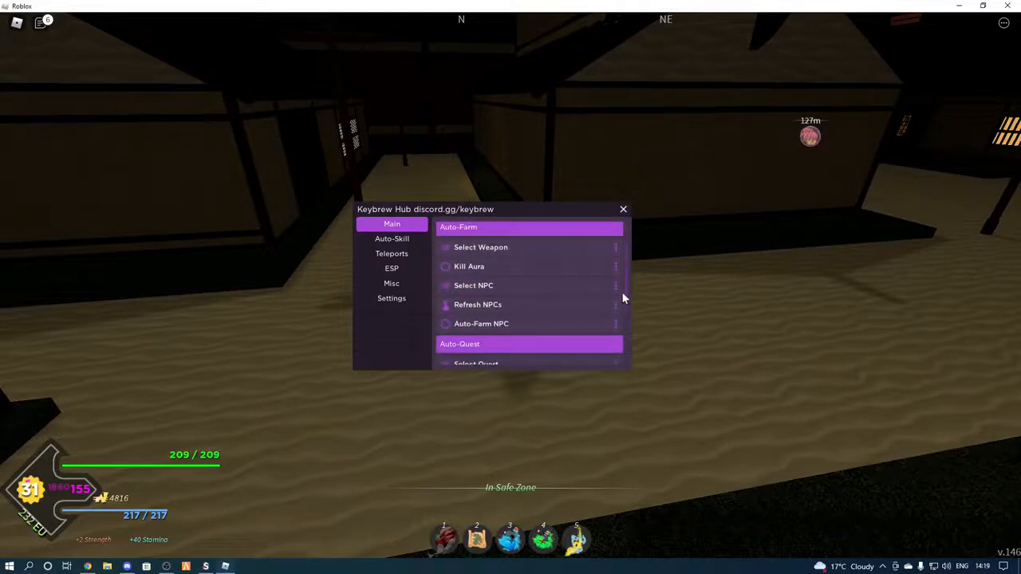
Tour the hub's Auto-Skill, Teleports, ESP and Misc pages, ending on Settings with the toggle keybind.
scroll(down, 3)
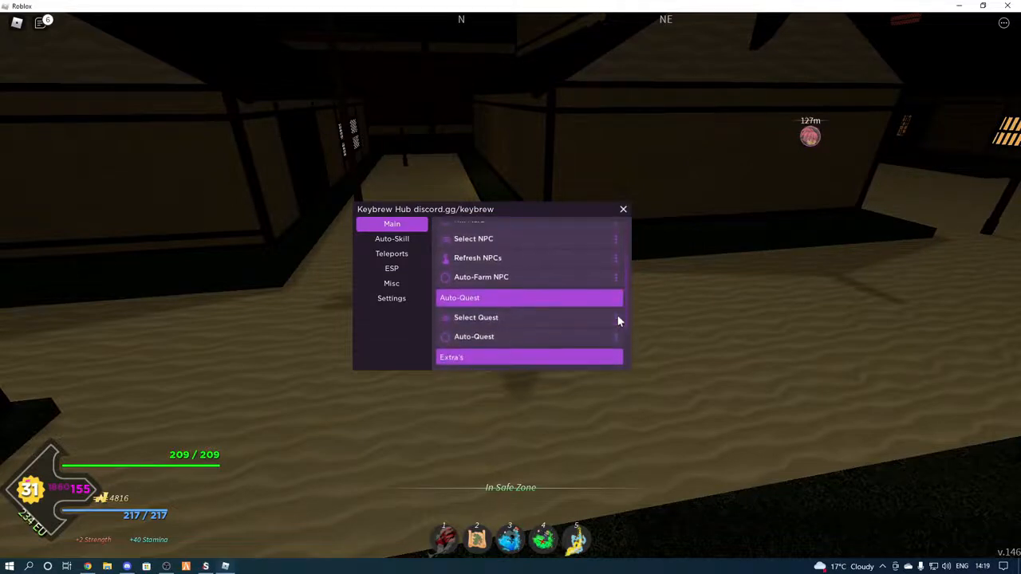
scroll(down, 3)
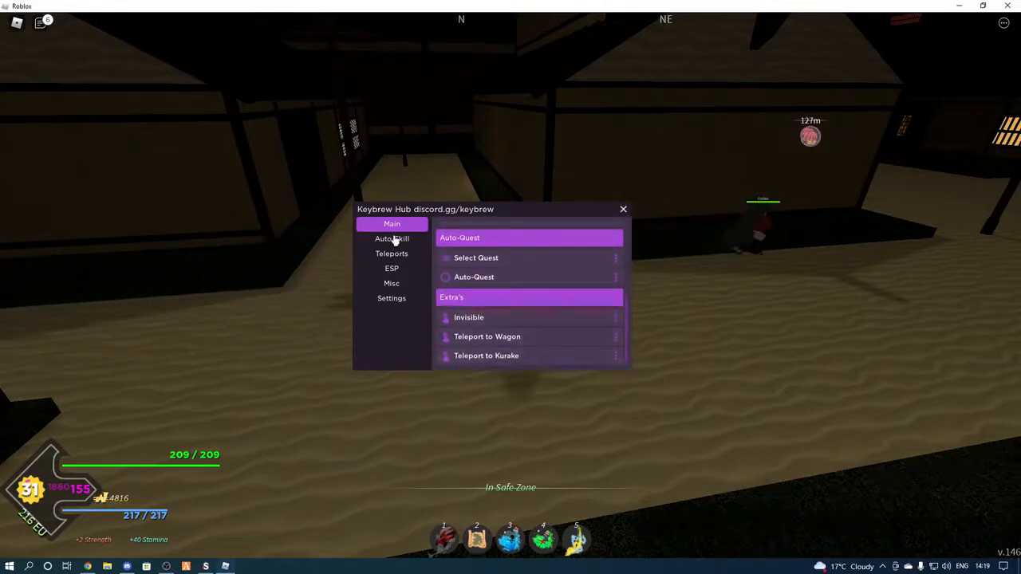
click(393, 239)
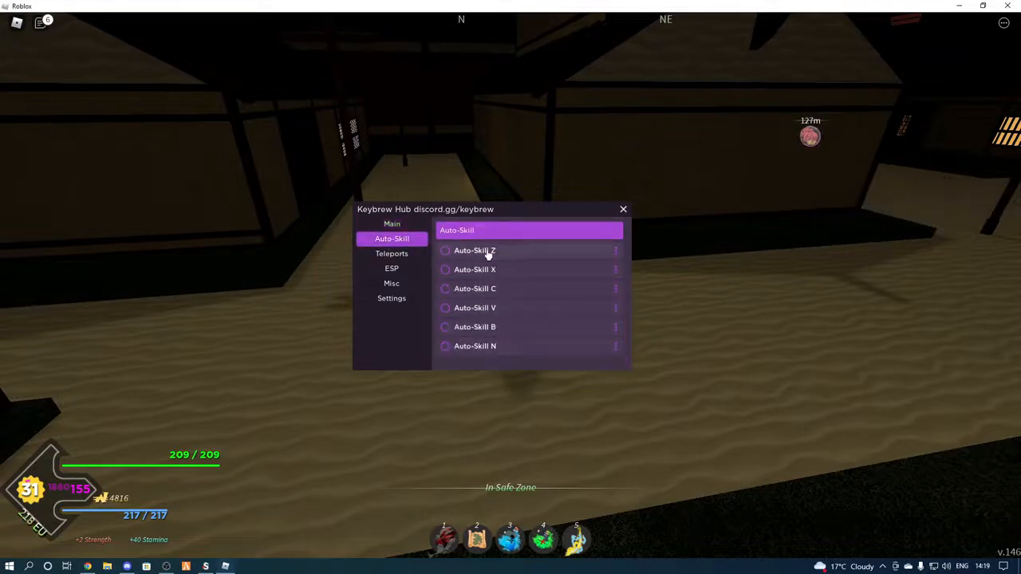
mouse_move(555, 294)
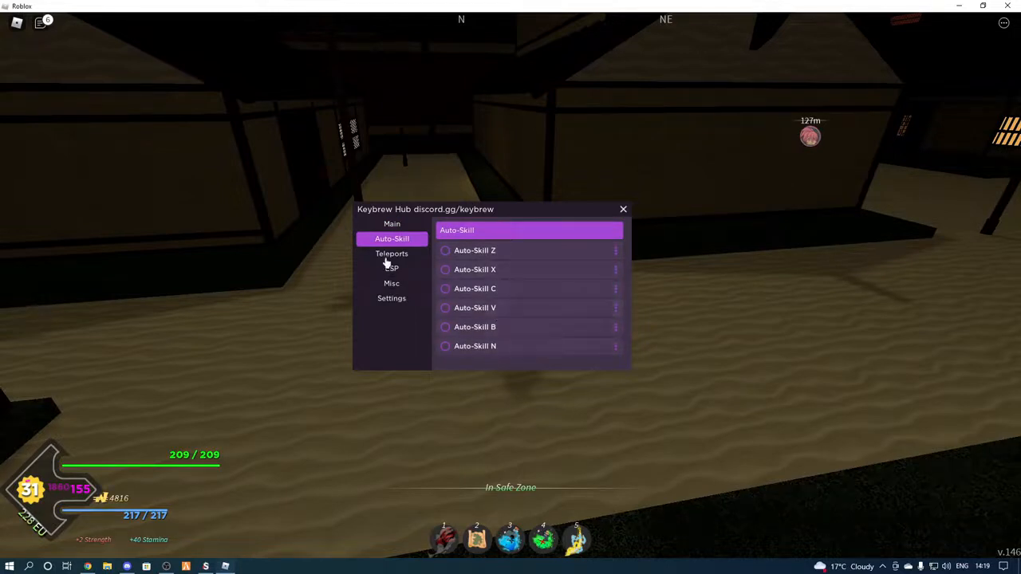
click(393, 254)
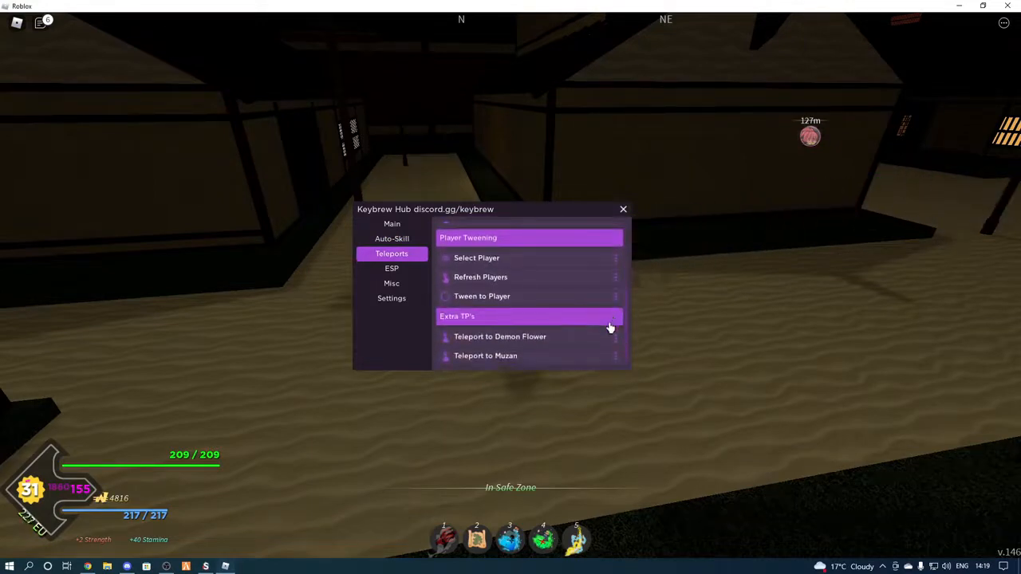
mouse_move(501, 356)
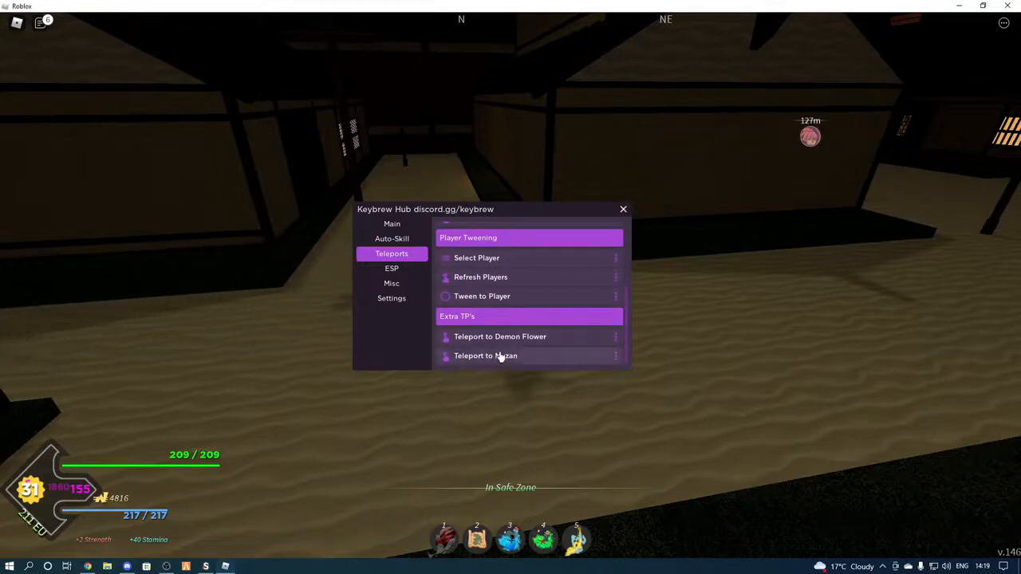
click(393, 268)
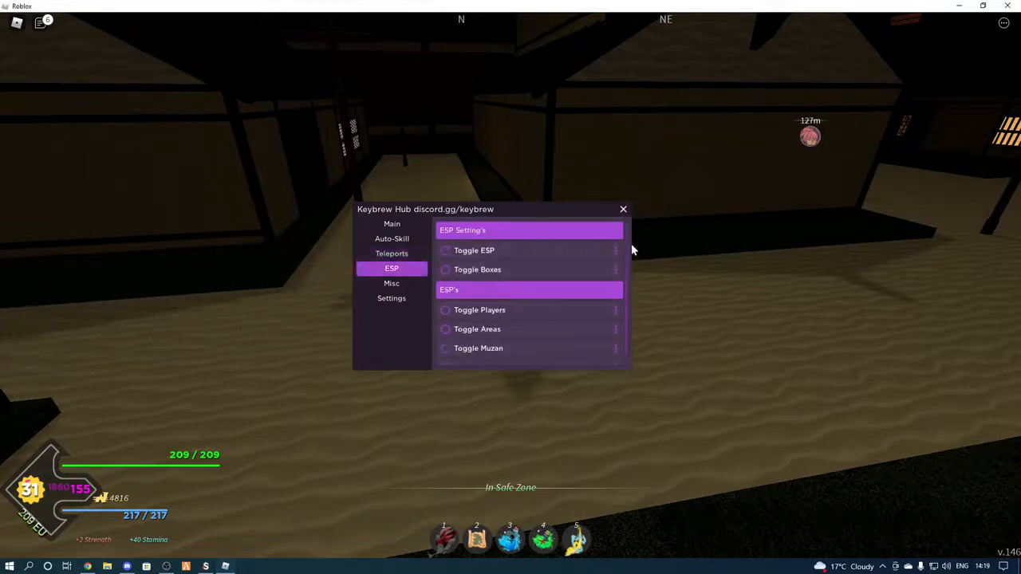
scroll(down, 3)
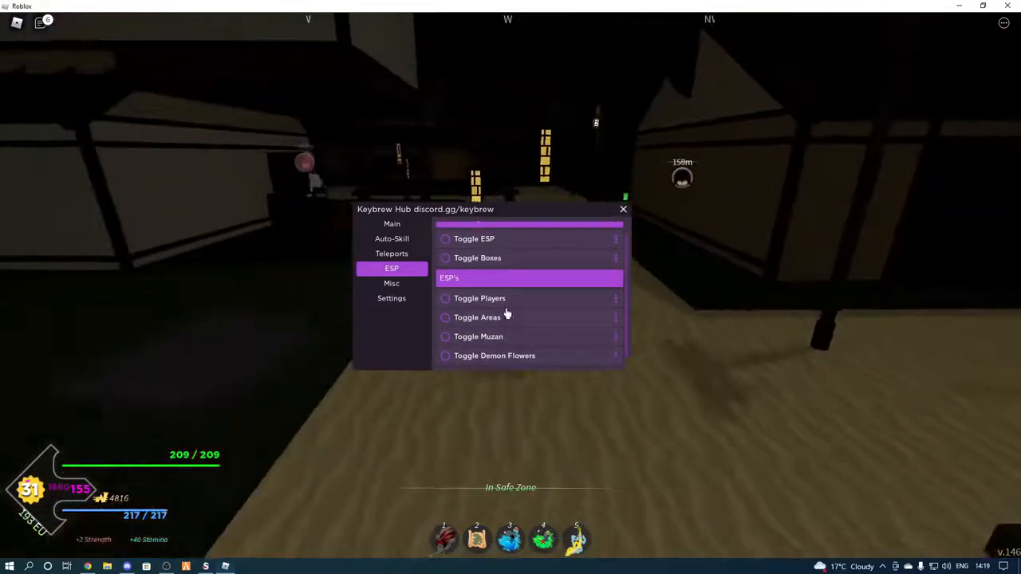
click(393, 284)
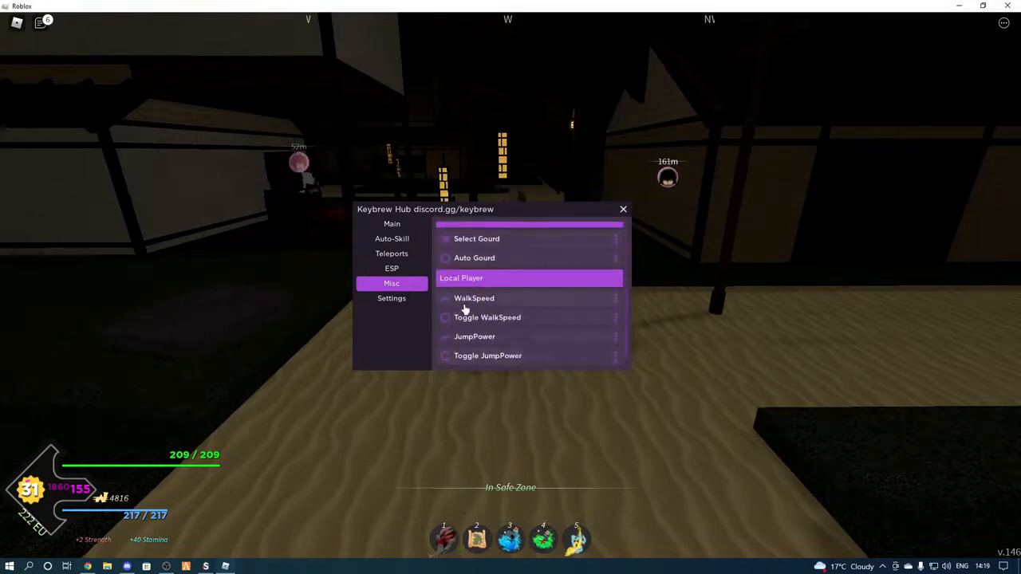
click(392, 298)
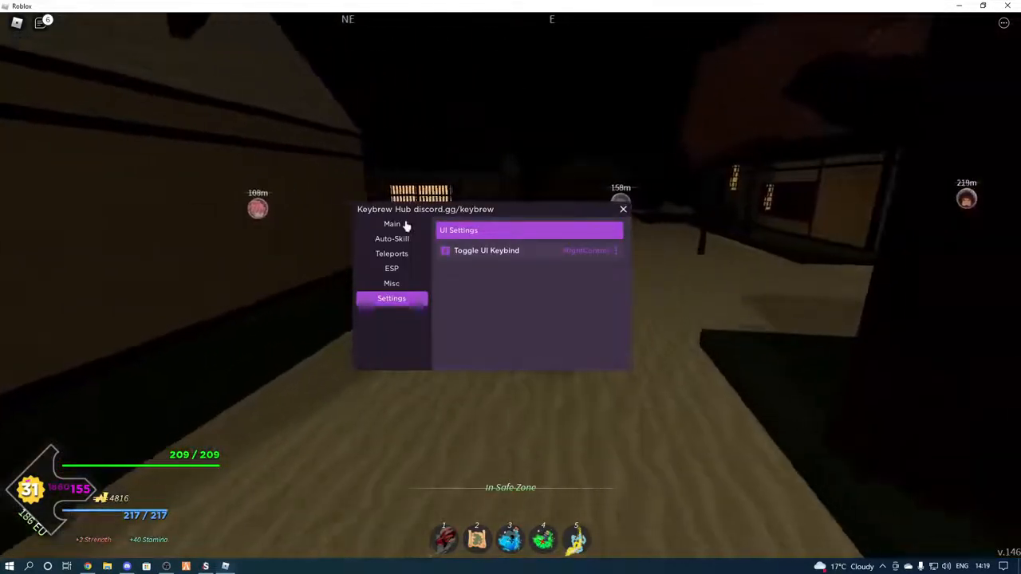
Revisit Main and Misc, shift the hub window to the left and land on its ESP options.
click(393, 224)
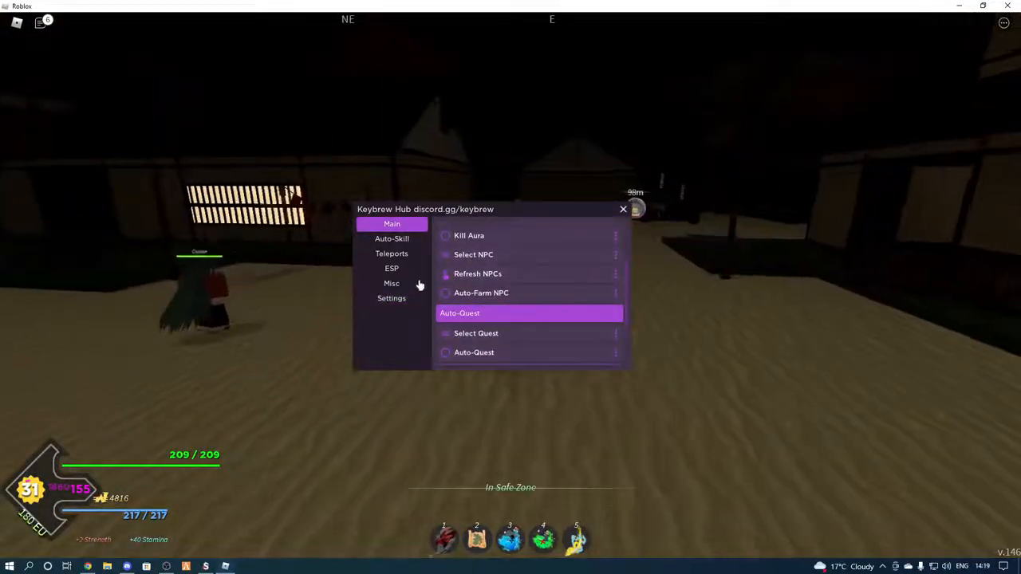
click(392, 284)
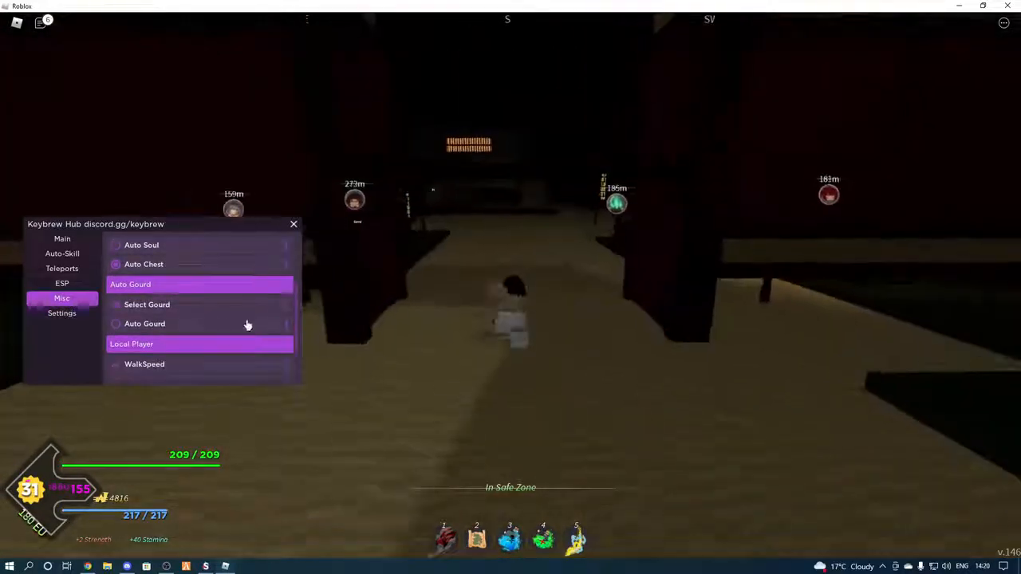
click(147, 303)
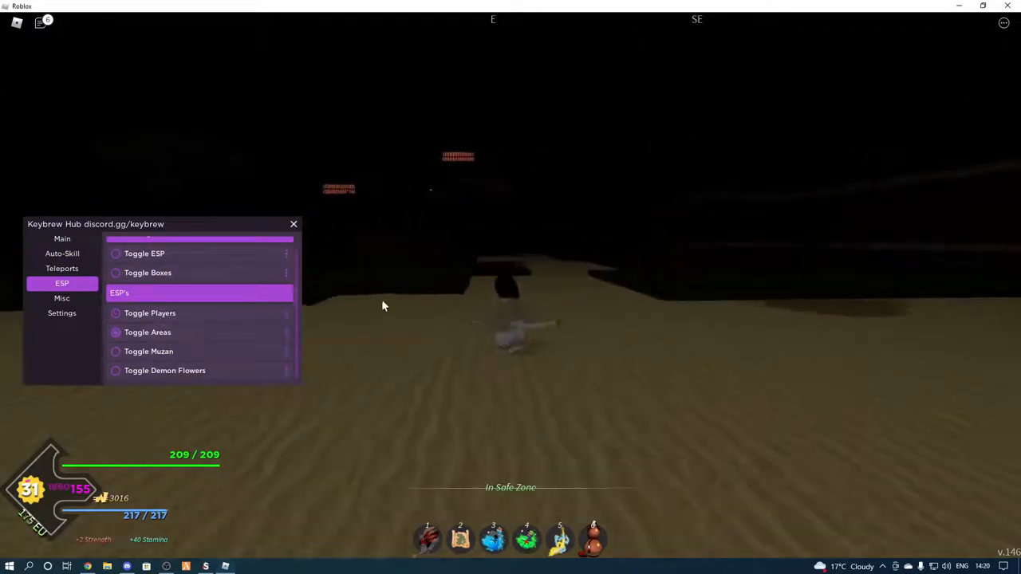
Switch on ESP with demon flower markers, then move to the Teleports page.
click(147, 332)
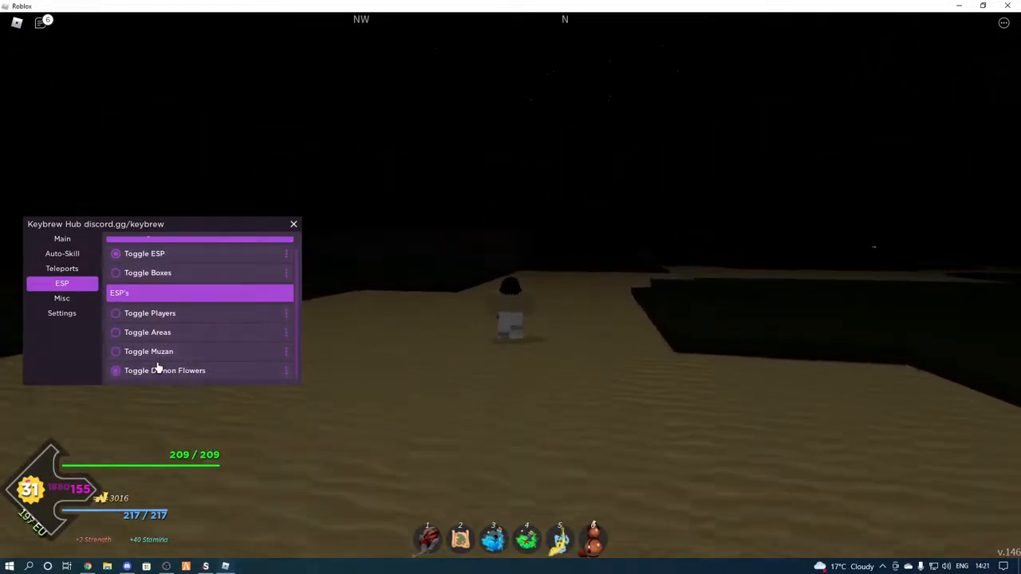
click(60, 268)
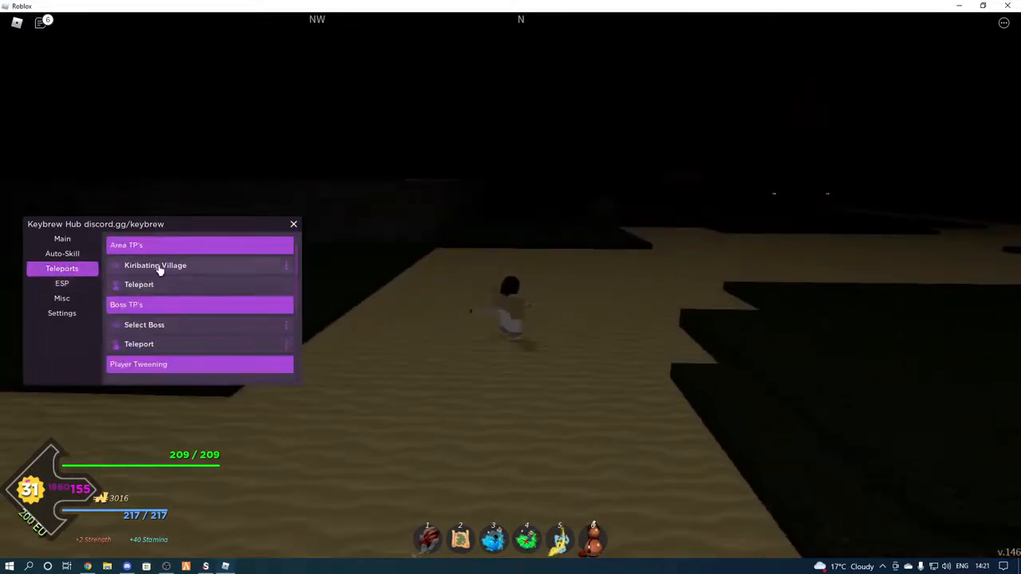
Teleport to Zapiwara Cave, then to the boss Zuko.
click(155, 265)
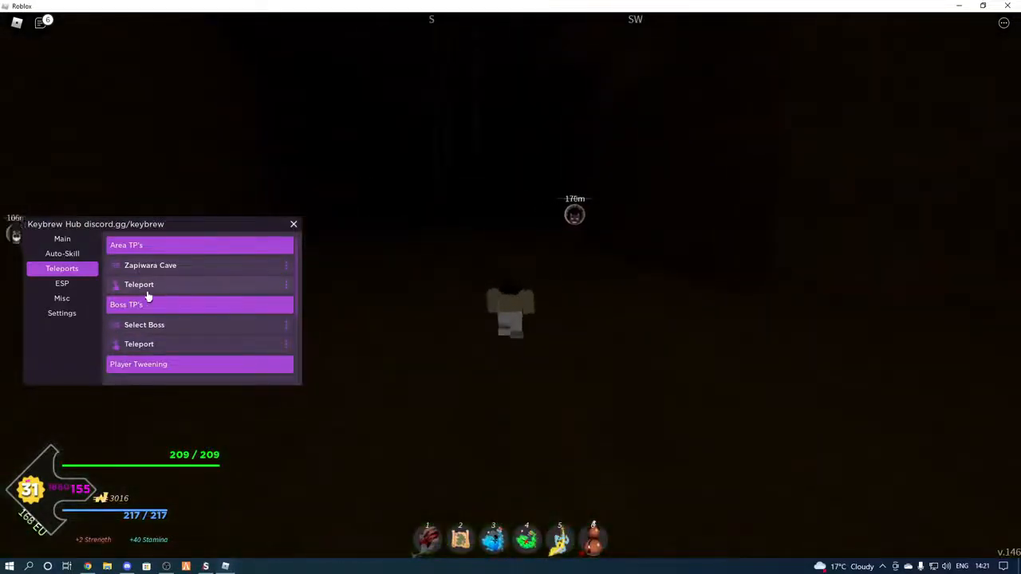
click(143, 325)
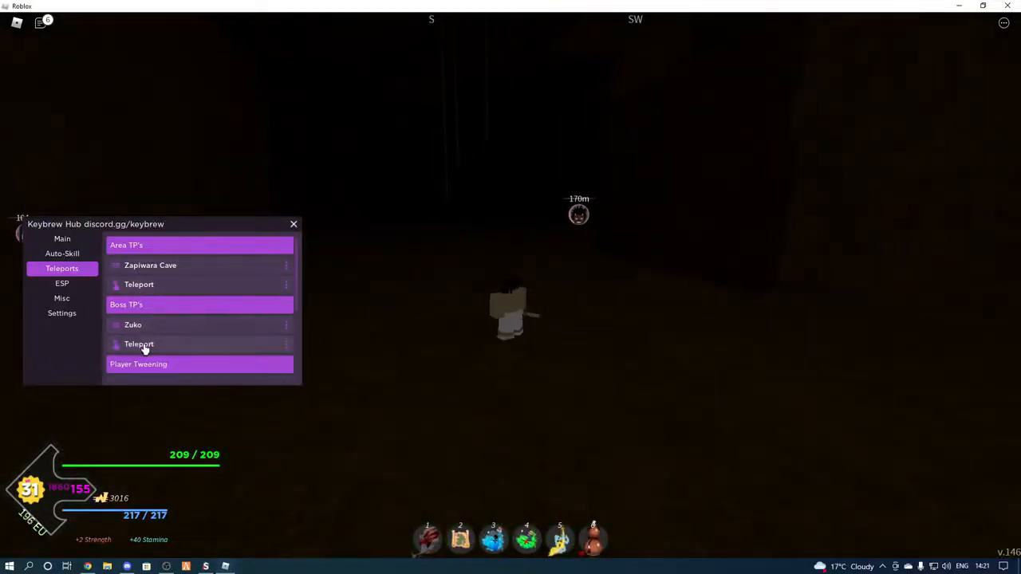
click(139, 344)
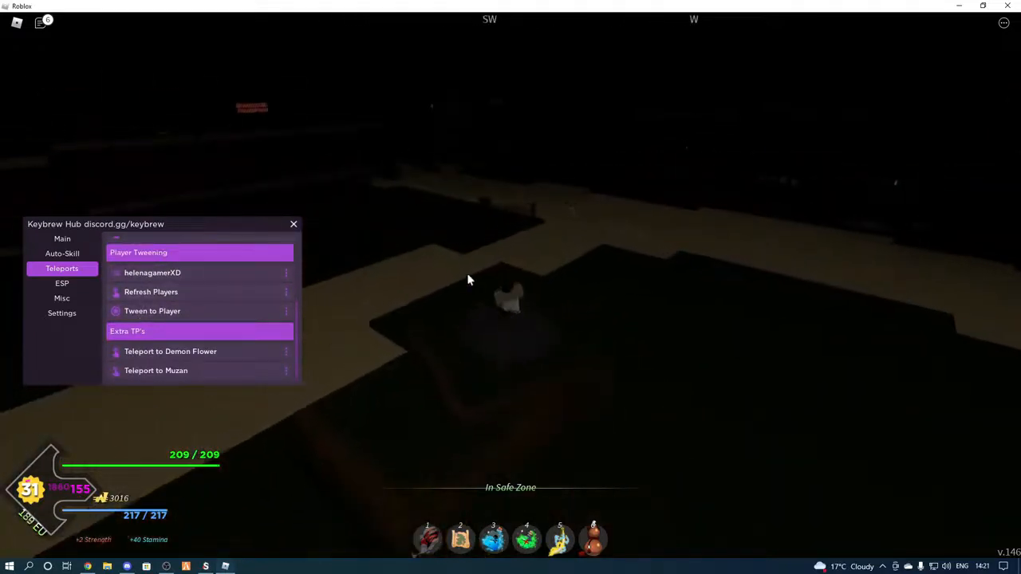
Tween the character to a chosen player, then bring up the Auto-Skill page listing skills Z through N.
click(128, 330)
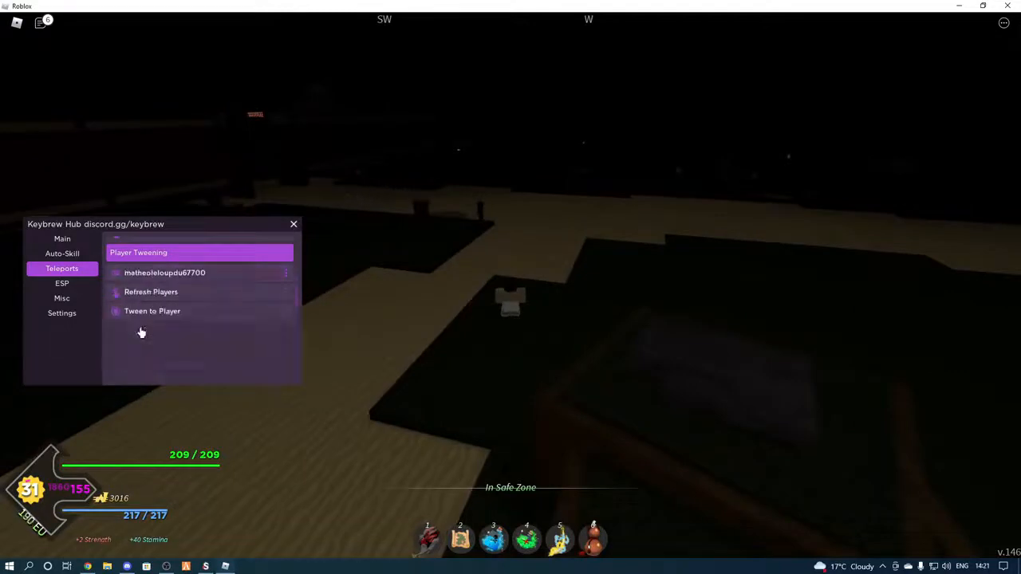
click(151, 311)
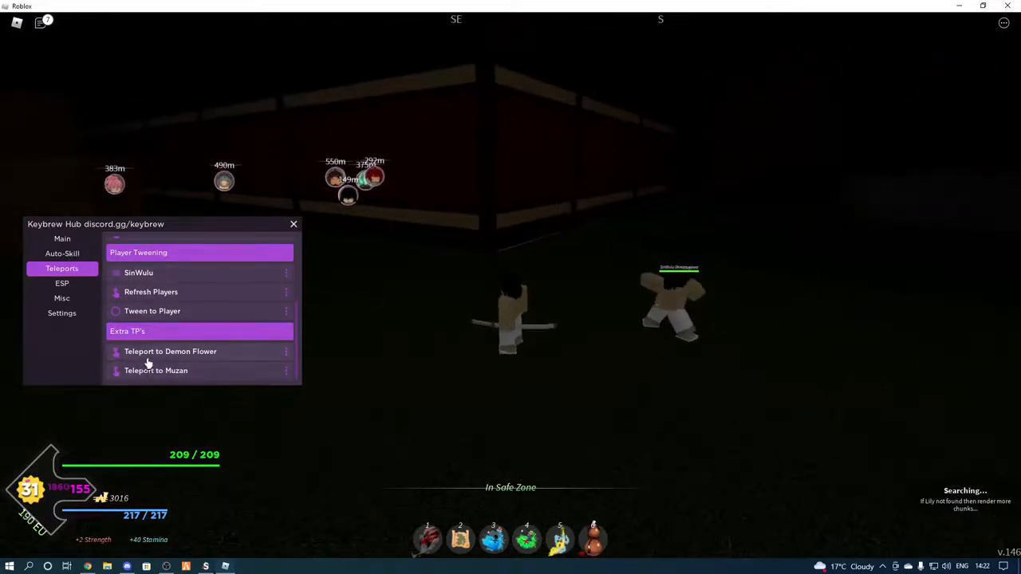
click(62, 253)
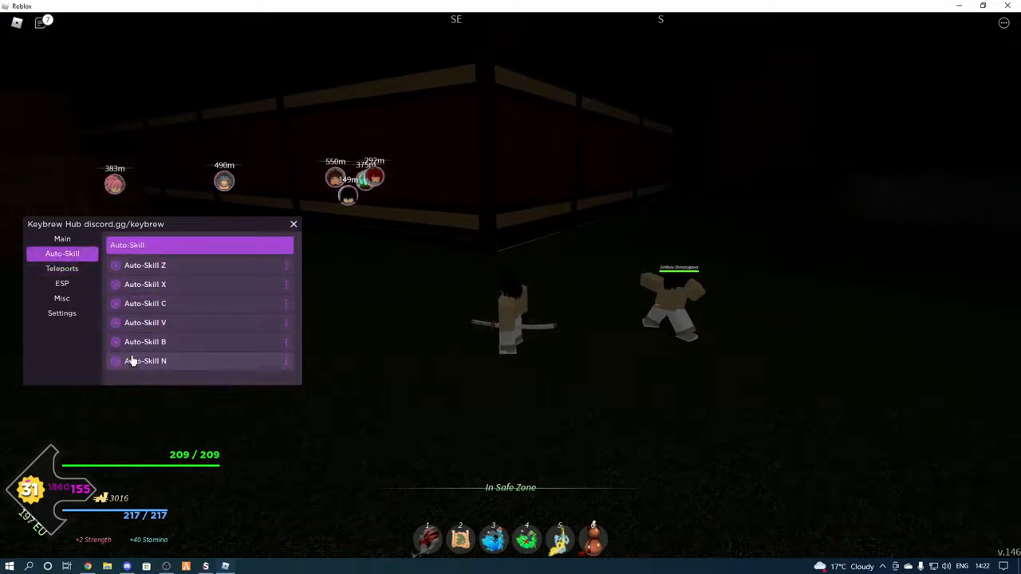
Select Yowai Demon as the auto-farm NPC and request a character reset.
click(61, 240)
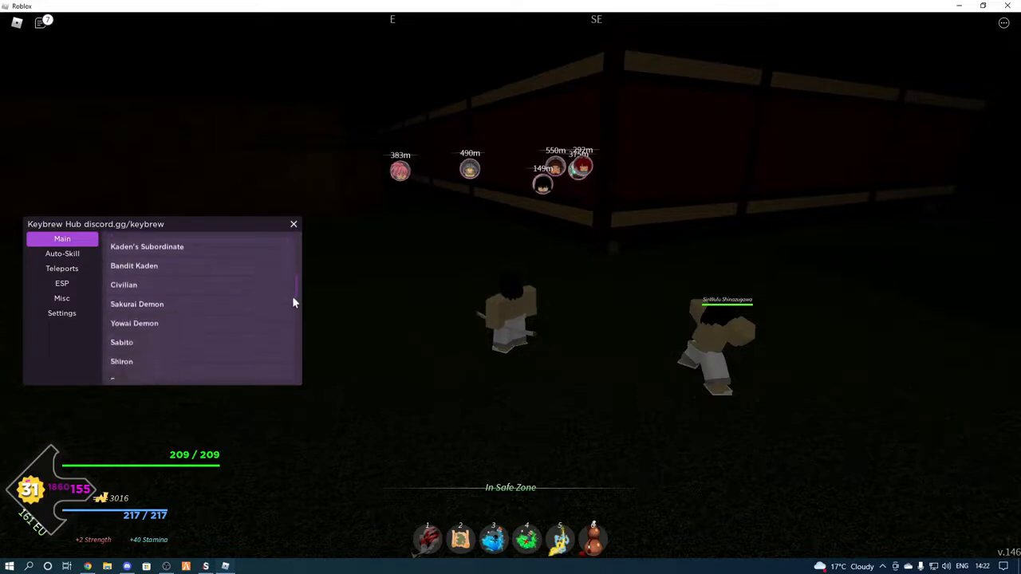
scroll(down, 3)
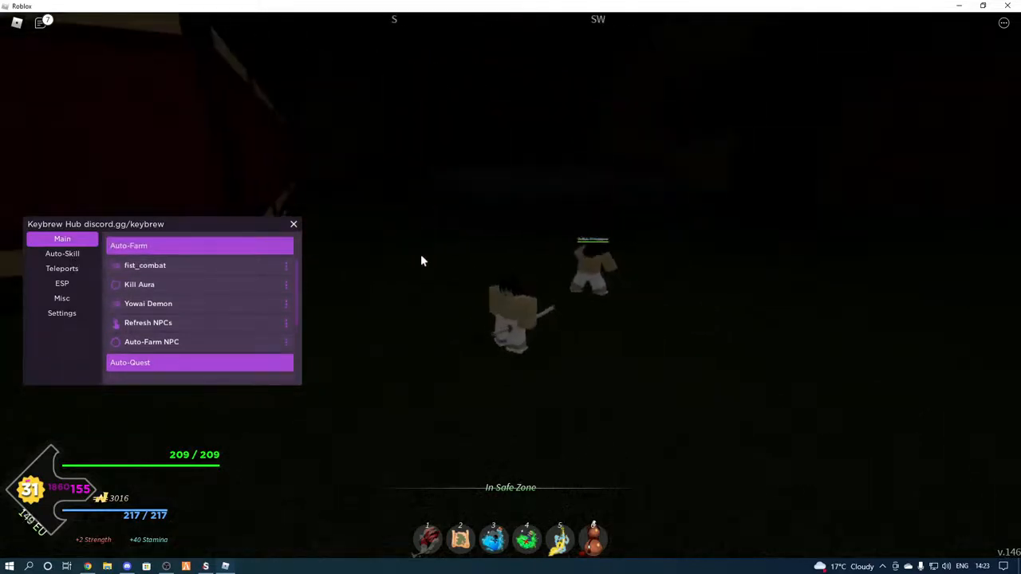
click(61, 268)
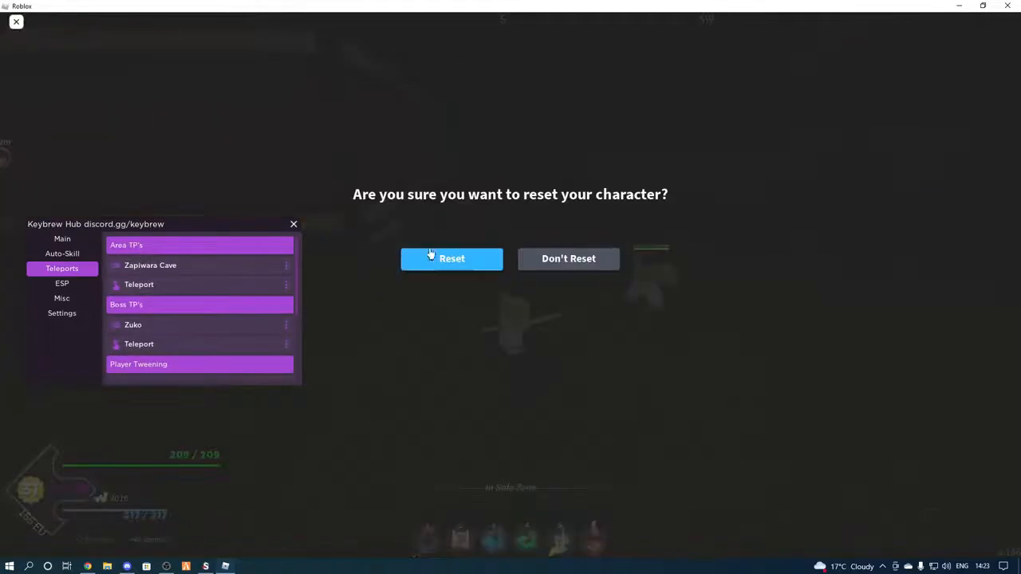
Confirm the character reset, then show the hub's Auto-Skill and Main pages with Auto-Quest and Extras options.
click(451, 259)
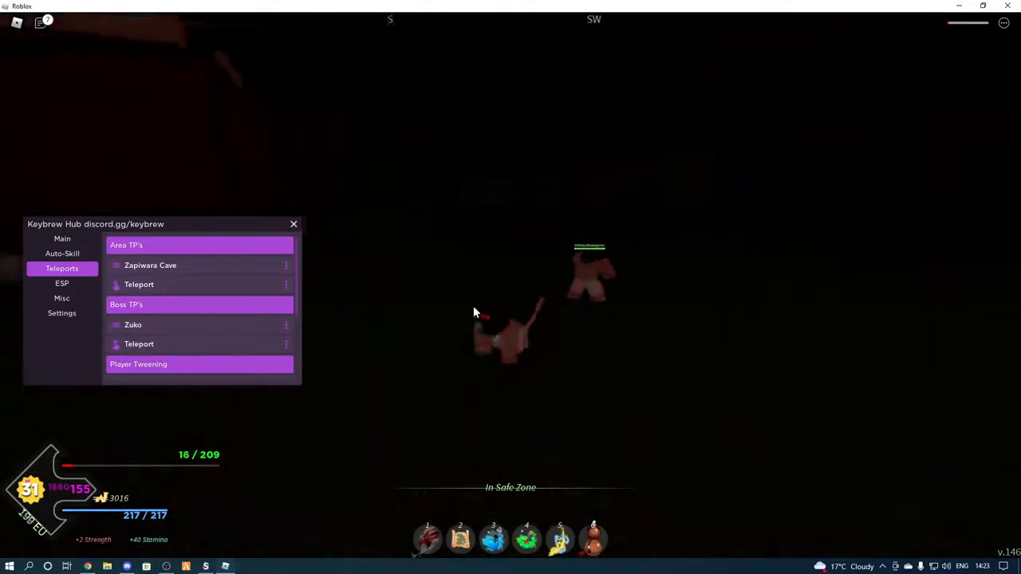
click(61, 254)
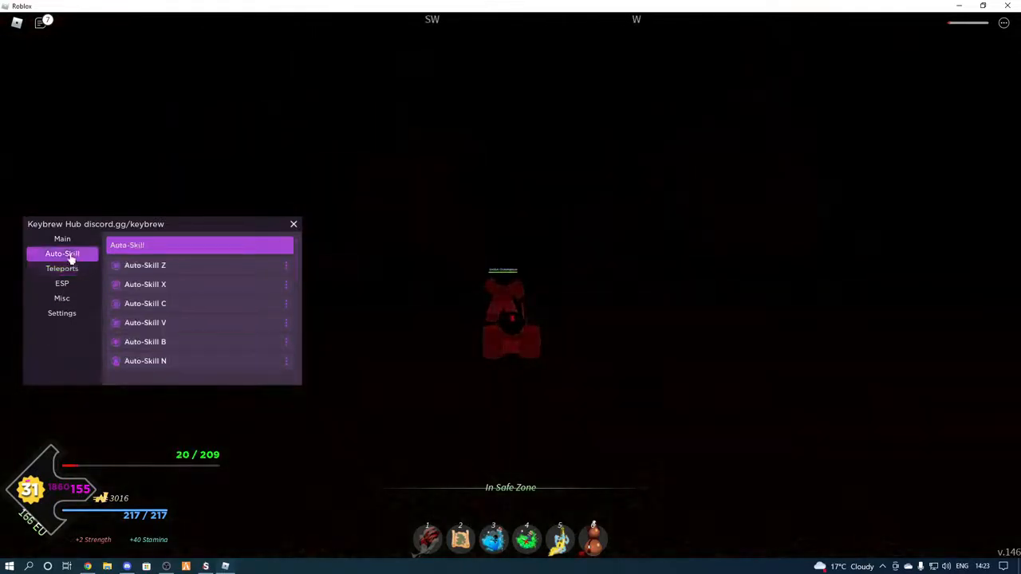
click(62, 239)
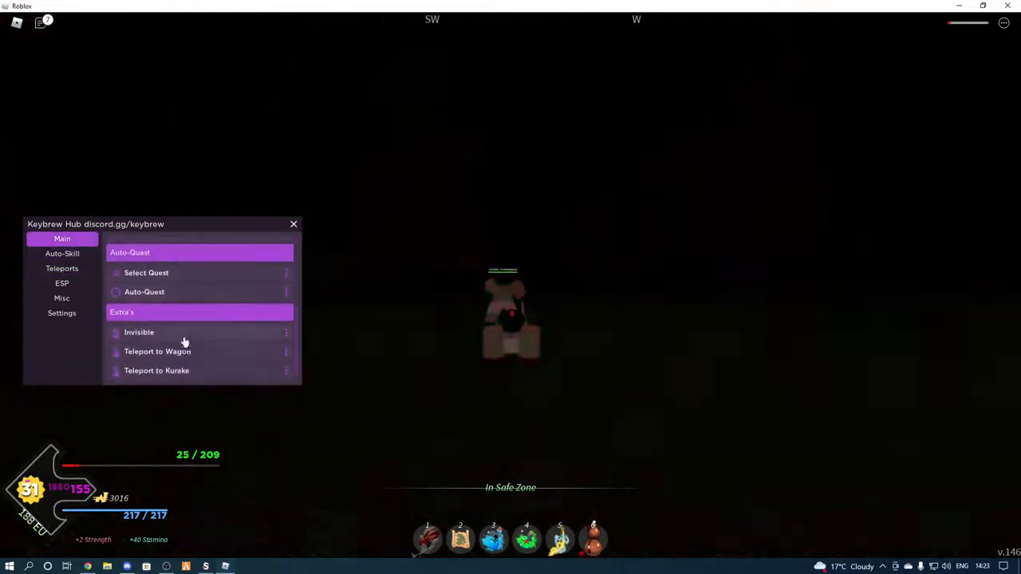